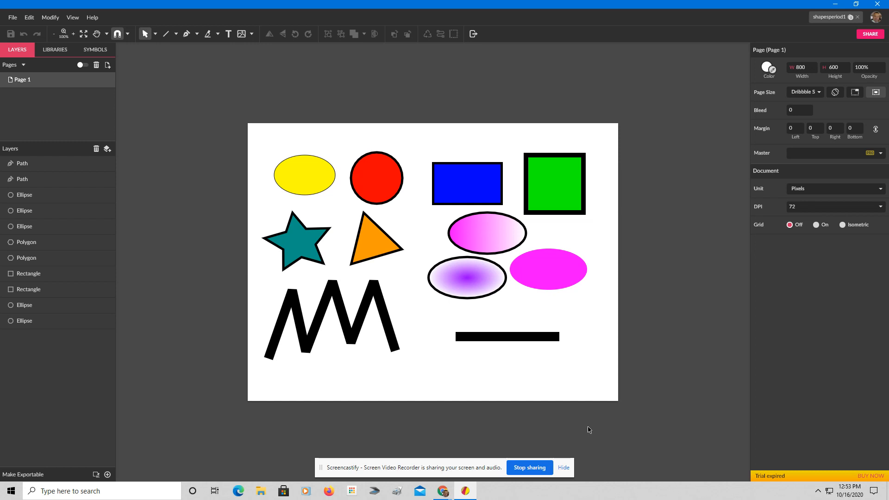
{"action": "mouse_move", "coordinate": [606, 431]}
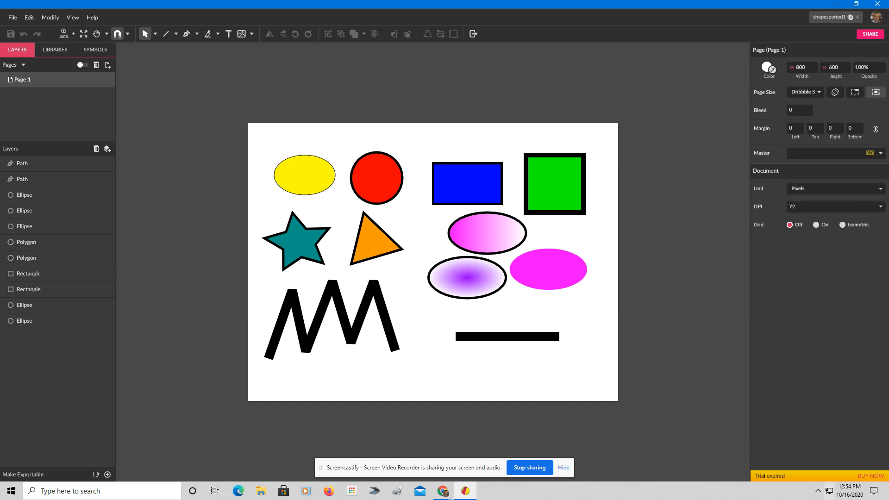
{"action": "mouse_move", "coordinate": [594, 152]}
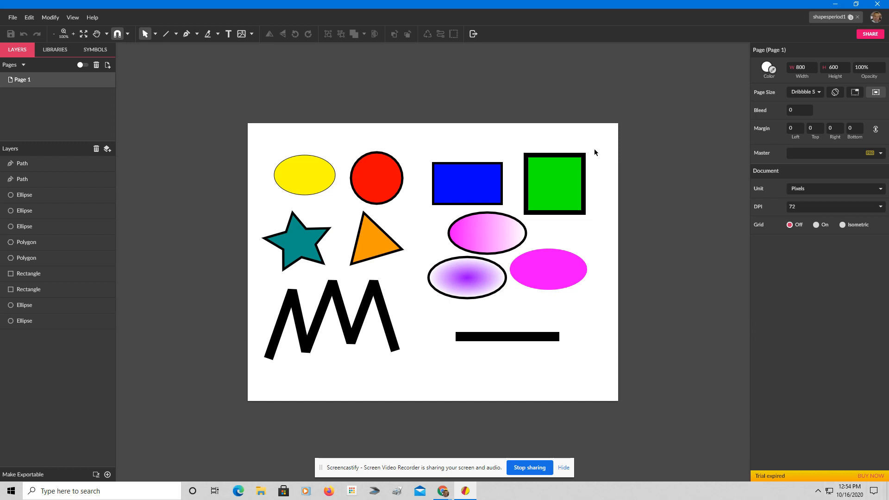
{"action": "mouse_move", "coordinate": [533, 136]}
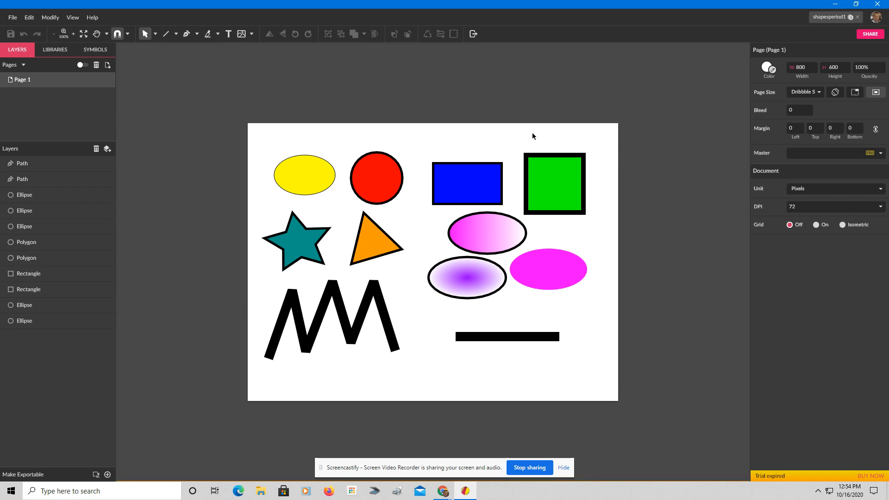
{"action": "mouse_move", "coordinate": [692, 103]}
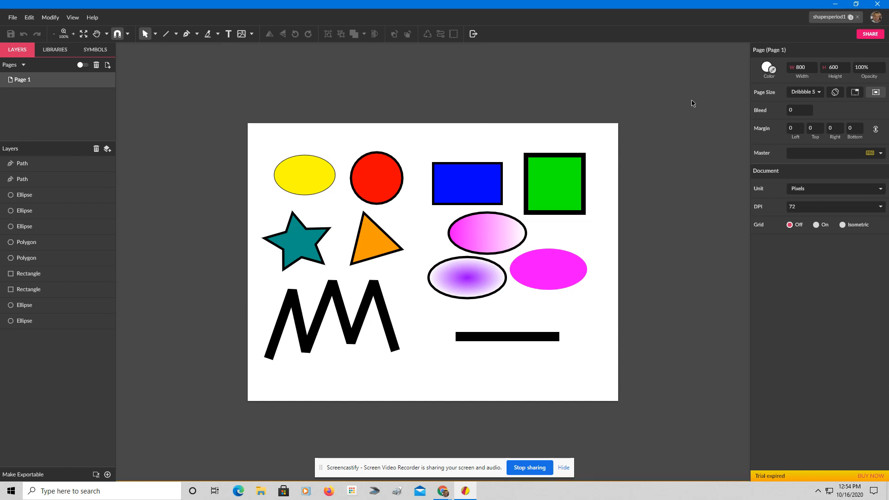
Set the page Color in the Inspector to the orange swatch
{"action": "left_click", "coordinate": [768, 68]}
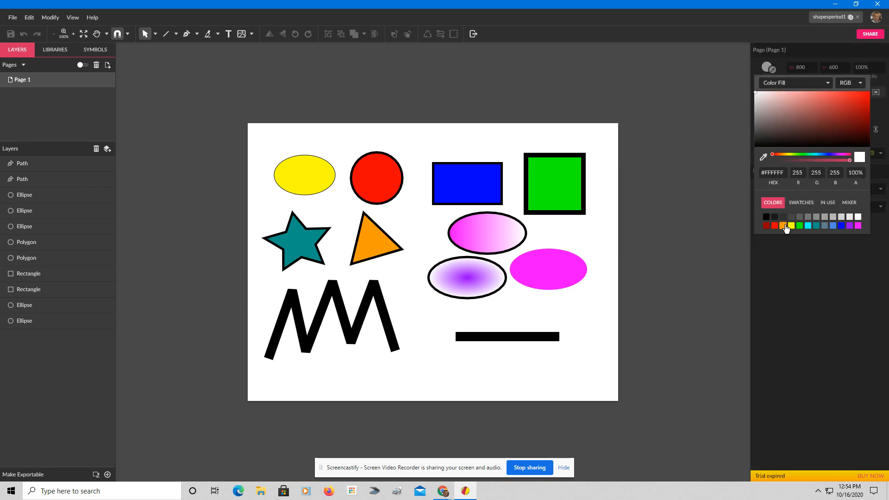
{"action": "left_click", "coordinate": [783, 225]}
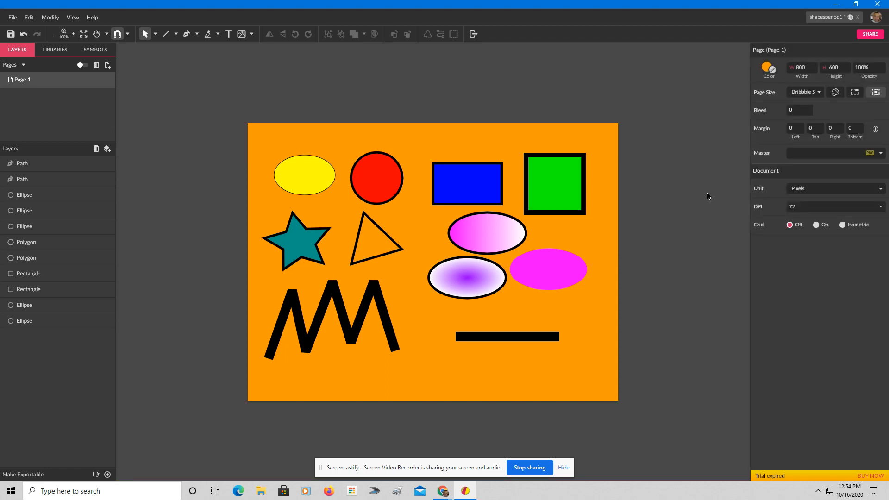
{"action": "mouse_move", "coordinate": [765, 74]}
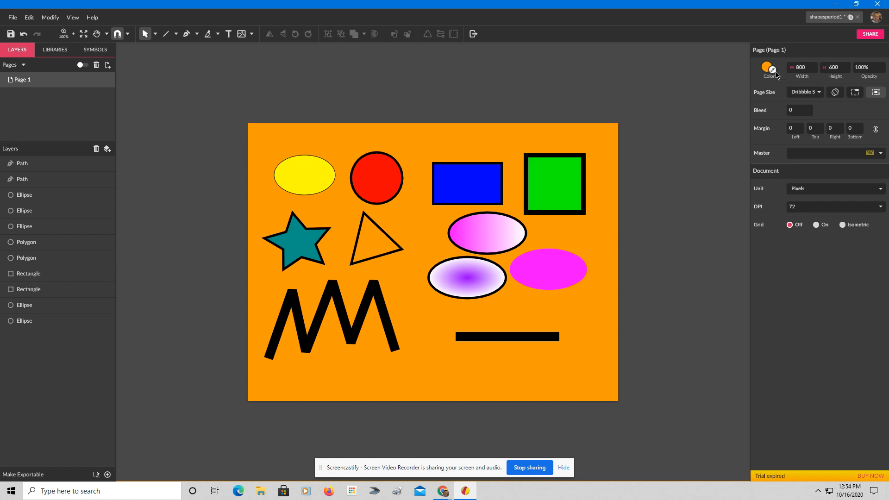
{"action": "mouse_move", "coordinate": [773, 69]}
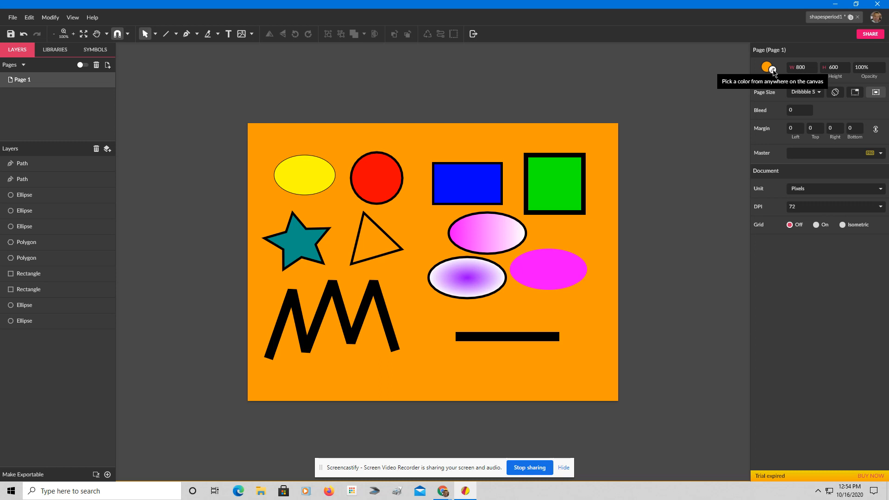
Change the page background from orange to fully transparent, 0% opacity
{"action": "left_click", "coordinate": [765, 66]}
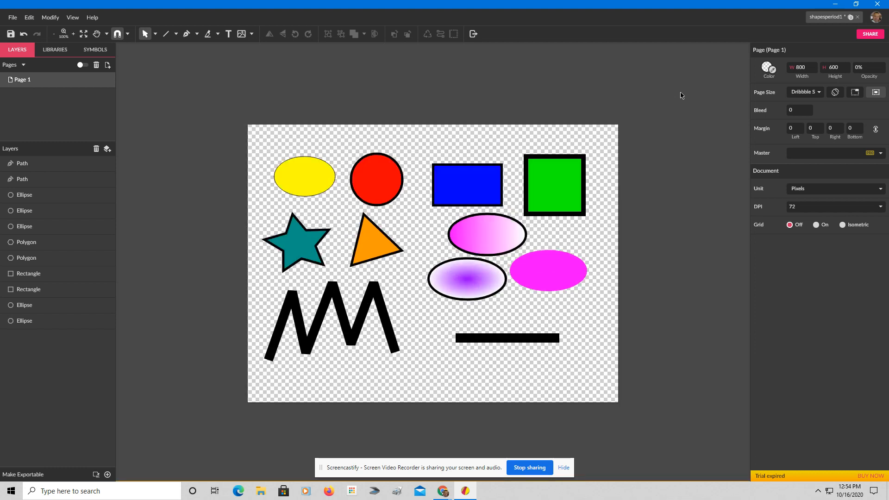
{"action": "mouse_move", "coordinate": [520, 90]}
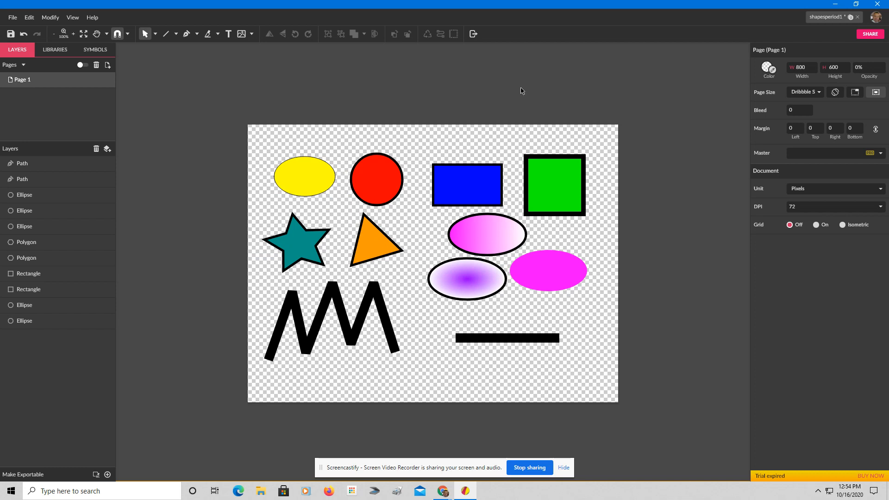
{"action": "mouse_move", "coordinate": [475, 144]}
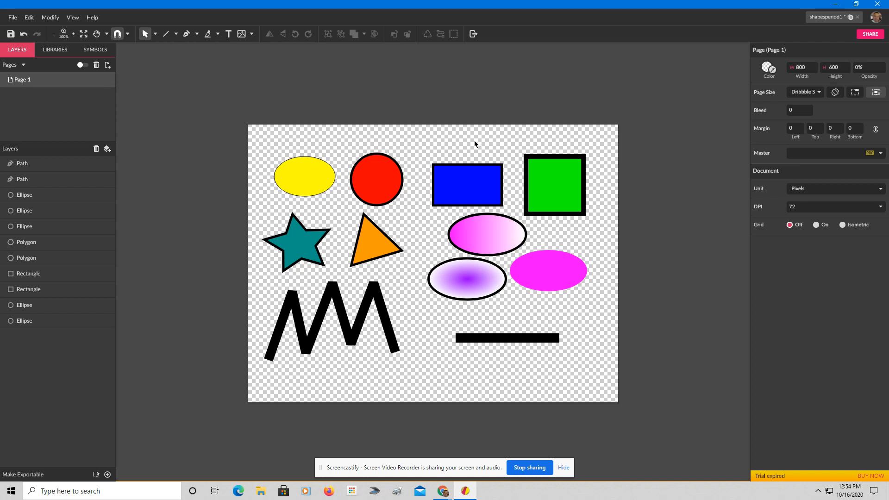
{"action": "mouse_move", "coordinate": [10, 34]}
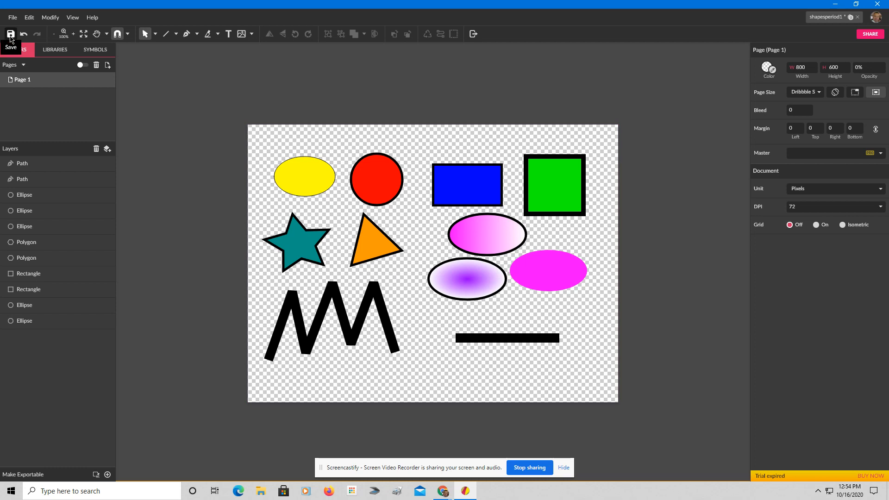
Open the Save As dialog for the drawing, showing shapesperiod1 as PNG
{"action": "left_click", "coordinate": [10, 33]}
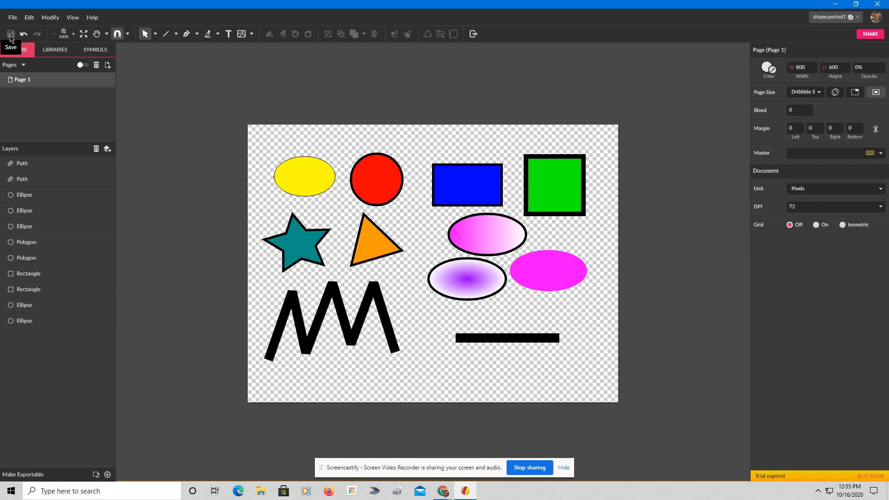
{"action": "left_click", "coordinate": [12, 17]}
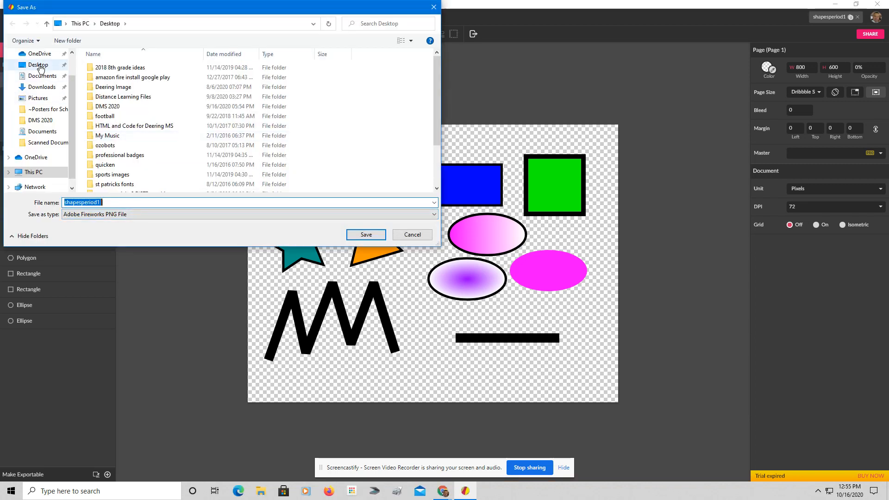
Save the drawing to the Desktop as 'transparent shapes' PNG
{"action": "left_click", "coordinate": [111, 202]}
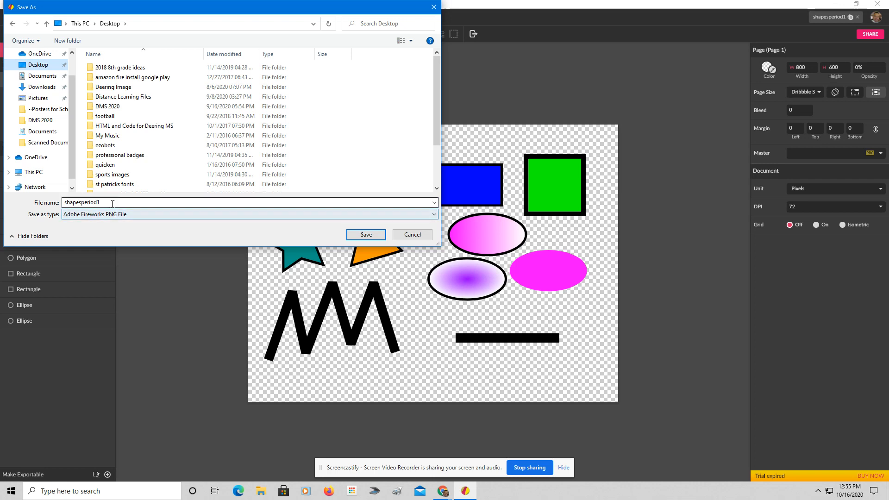
{"action": "left_click", "coordinate": [82, 203]}
{"action": "type", "text": "transparent shapes"}
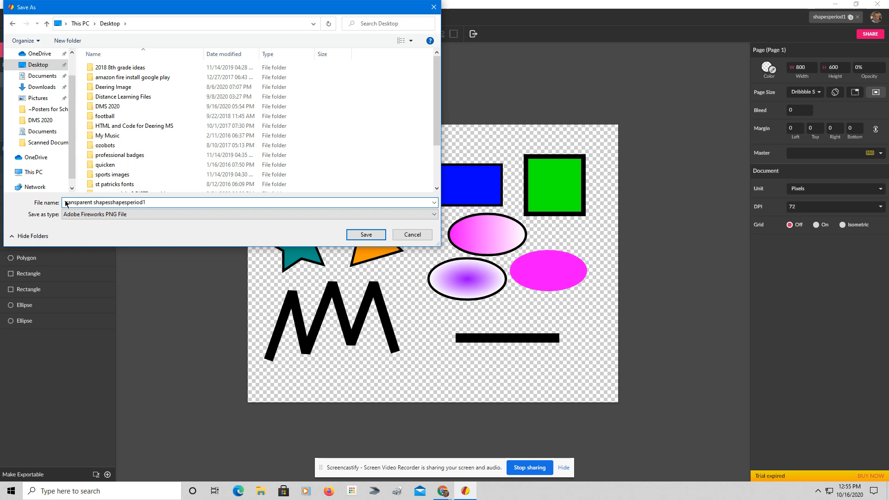
{"action": "left_click", "coordinate": [365, 235]}
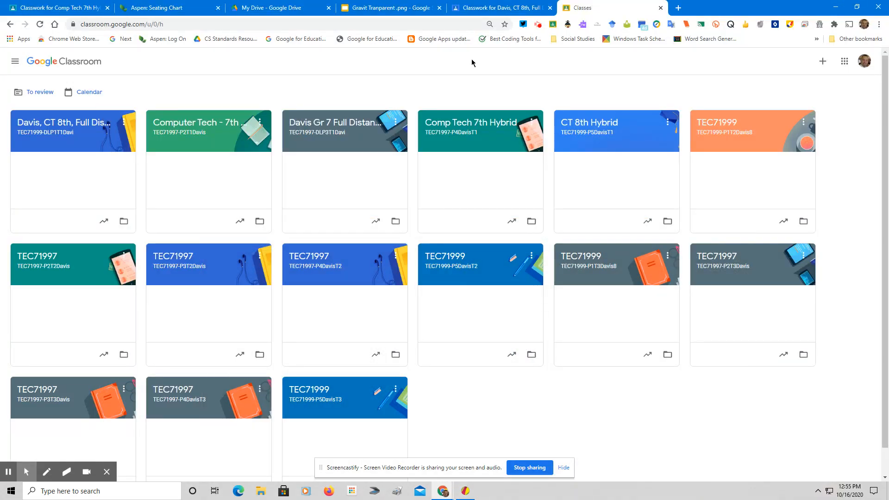
Switch to the 'Gravit Tranparent .png' Google Slides presentation tab
{"action": "left_click", "coordinate": [385, 8]}
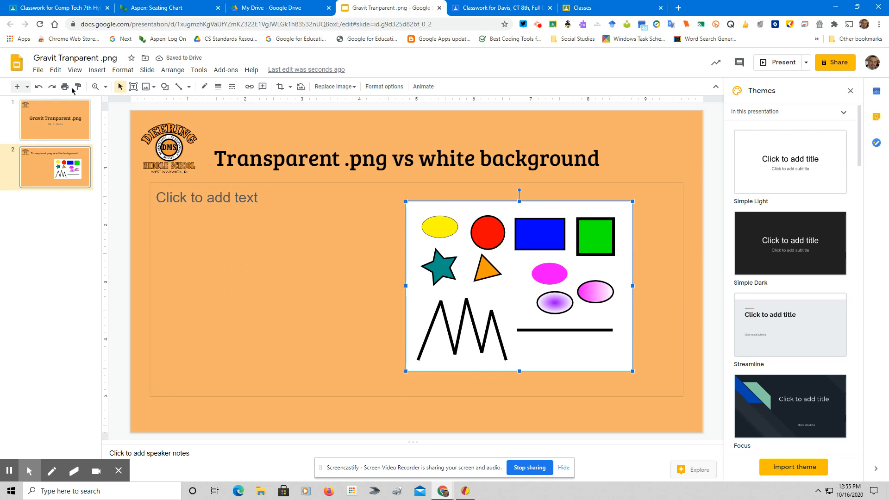
Open the Drive panel's recent images to find the transparent shapes PNG
{"action": "left_click", "coordinate": [97, 70]}
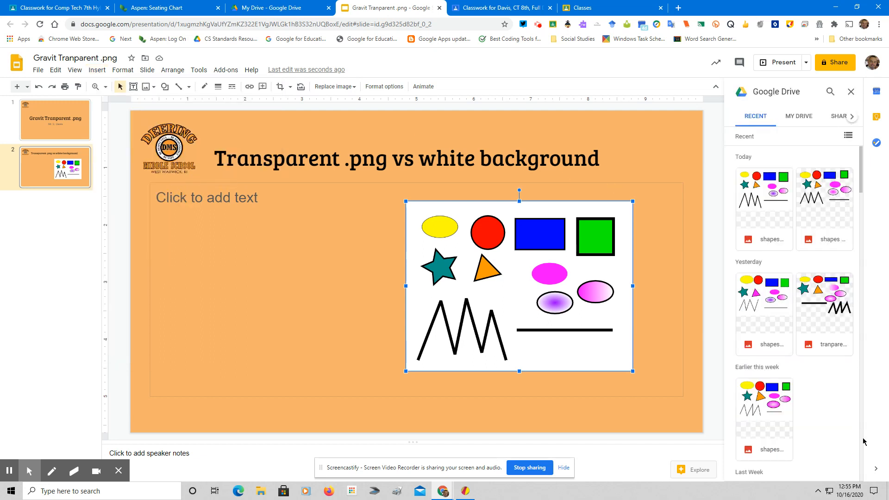
{"action": "mouse_move", "coordinate": [822, 217]}
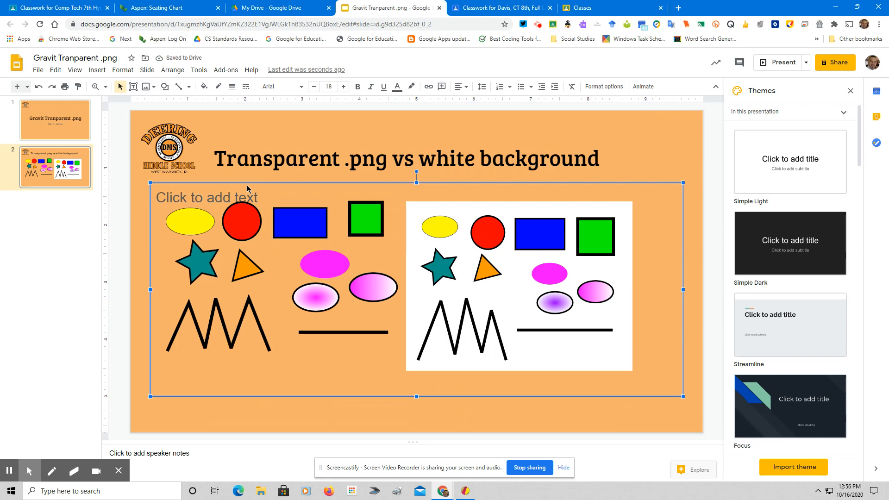
Select the inserted transparent shapes image and give it a thin border weight
{"action": "left_click", "coordinate": [519, 283]}
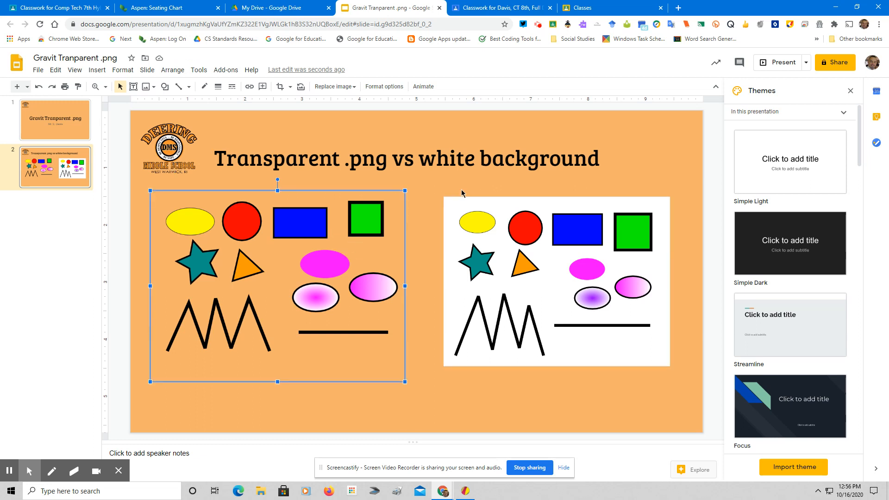
{"action": "left_click", "coordinate": [217, 86]}
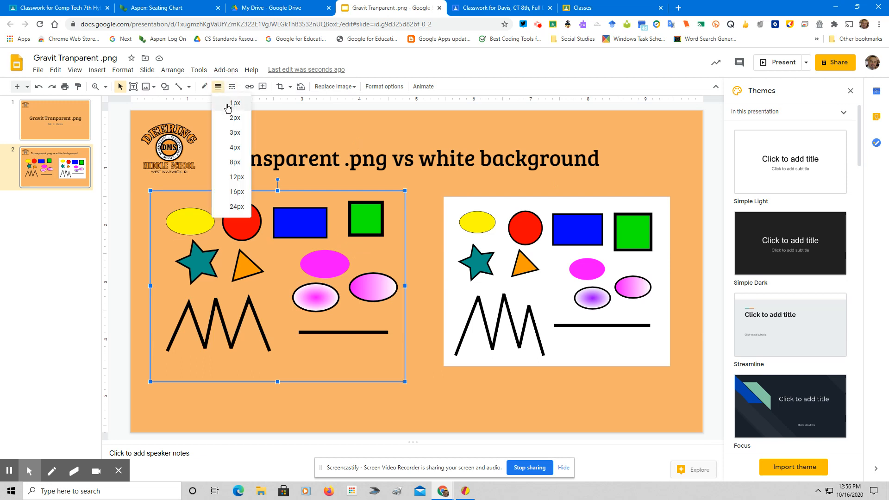
{"action": "left_click", "coordinate": [420, 203]}
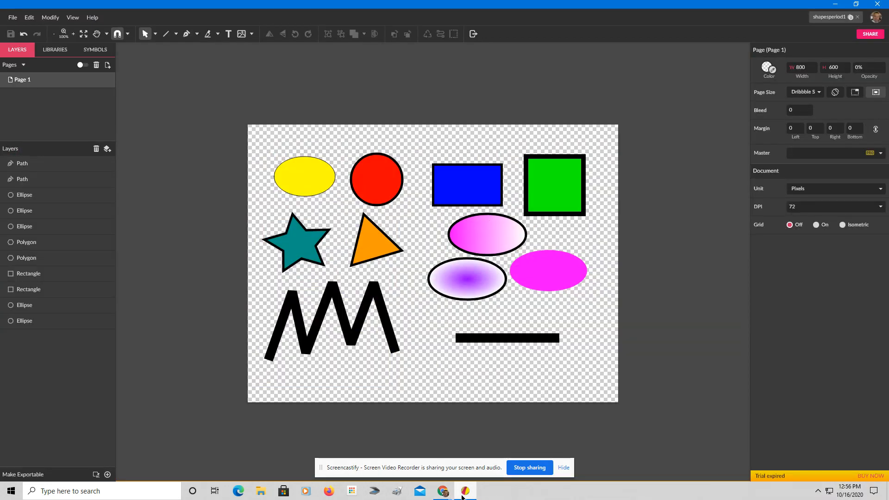
{"action": "left_click", "coordinate": [467, 184]}
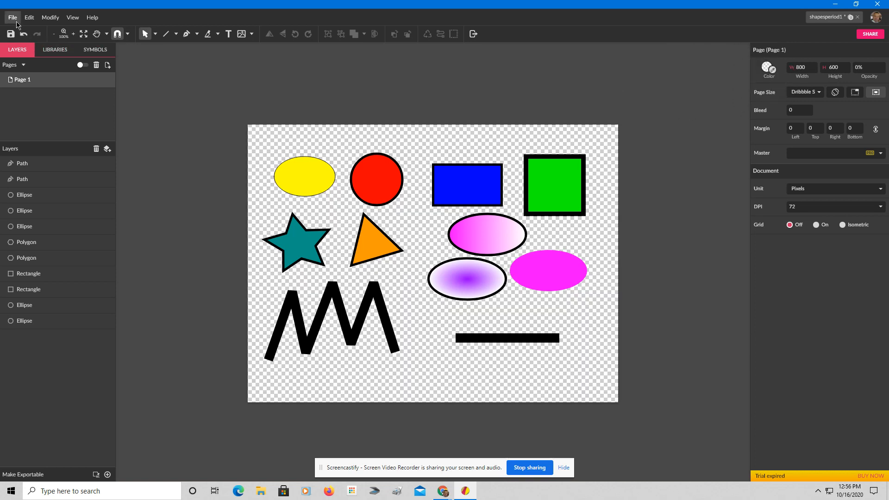
Open Gravit Designer's File menu to reach the Export formats
{"action": "left_click", "coordinate": [12, 17]}
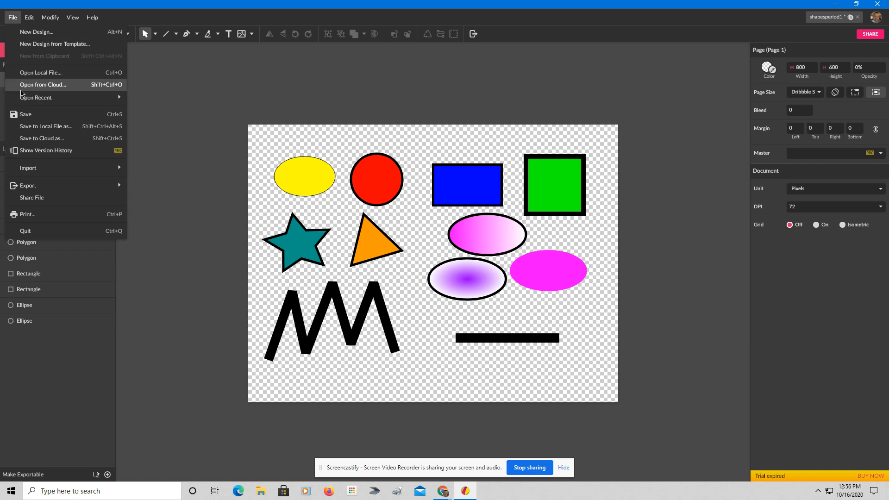
{"action": "mouse_move", "coordinate": [25, 113]}
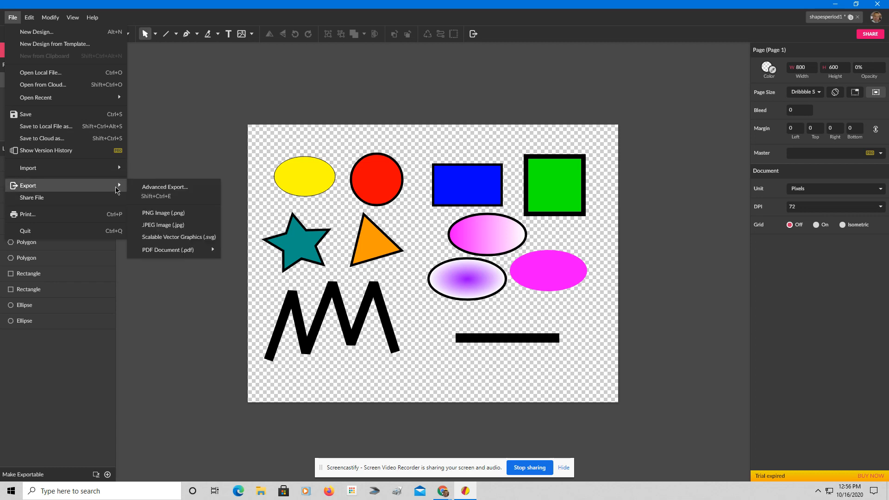
{"action": "mouse_move", "coordinate": [164, 214]}
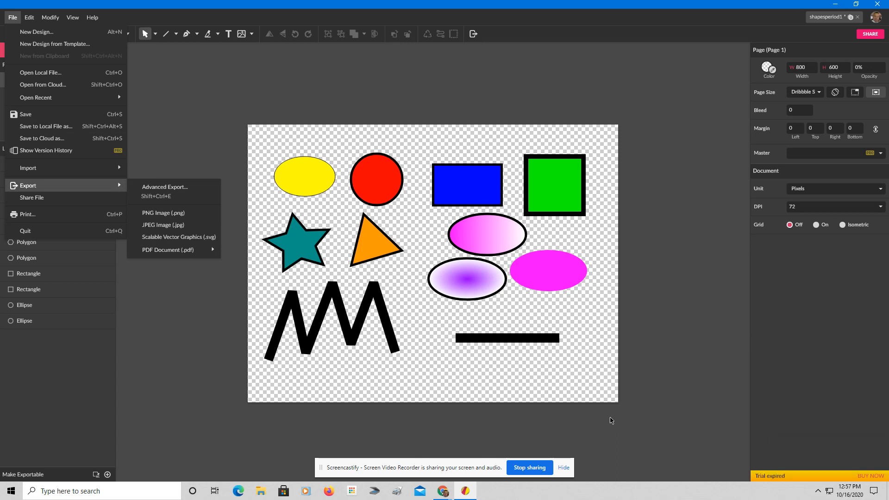
{"action": "mouse_move", "coordinate": [600, 447]}
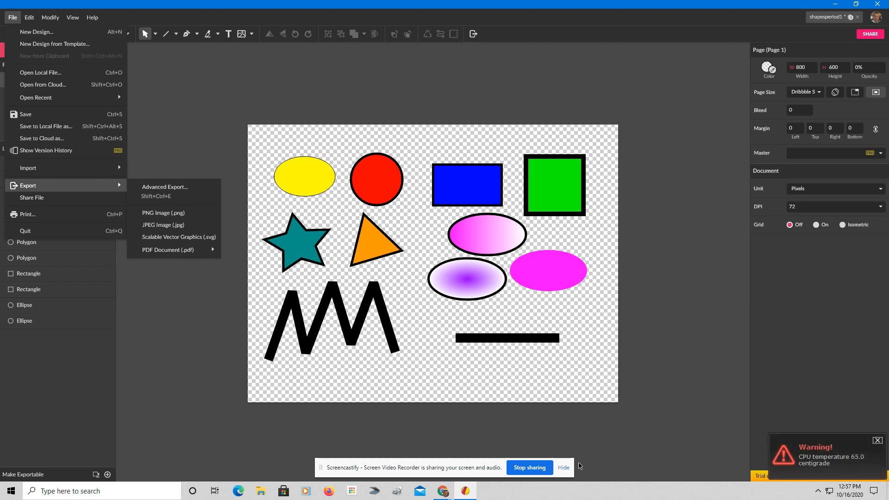
{"action": "mouse_move", "coordinate": [565, 471]}
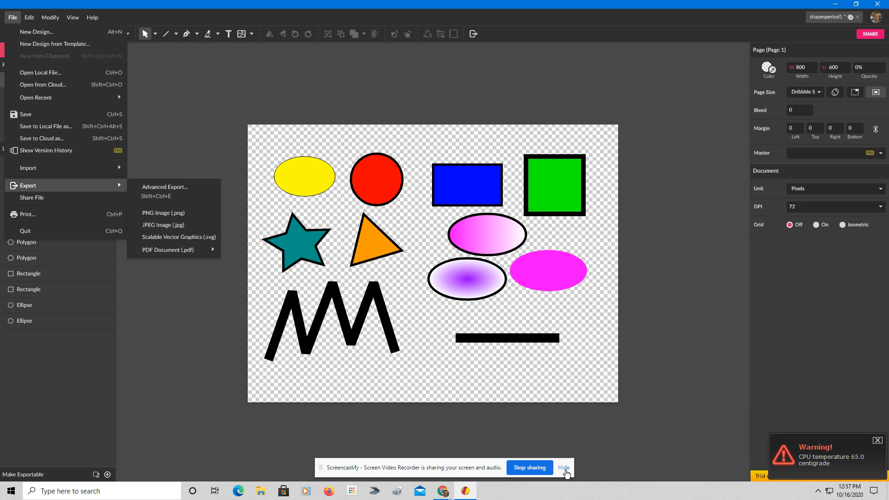